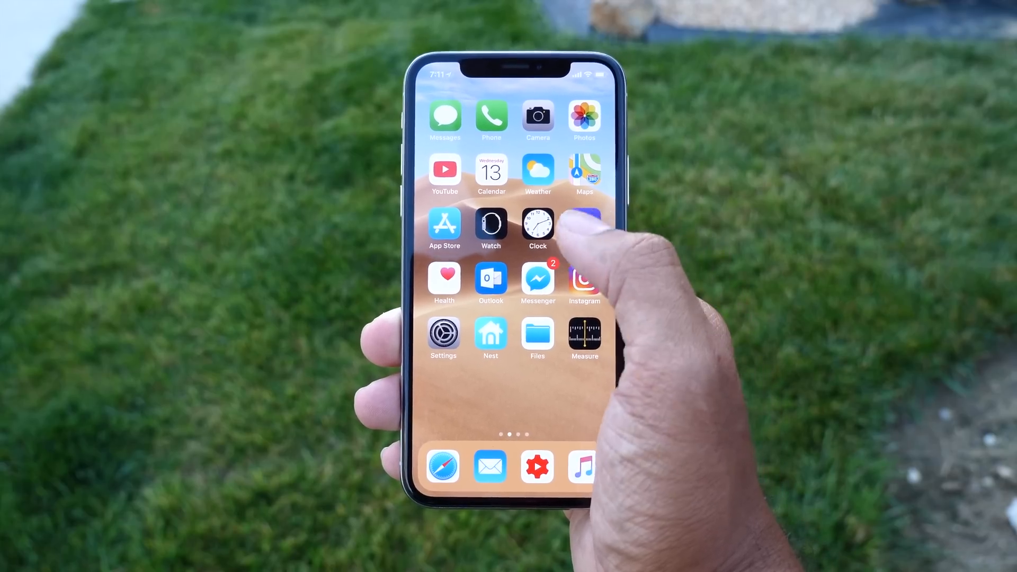
# - Turn on Auto-Brightness under General > Accessibility > Display Accommodations
pyautogui.hscroll(-3)
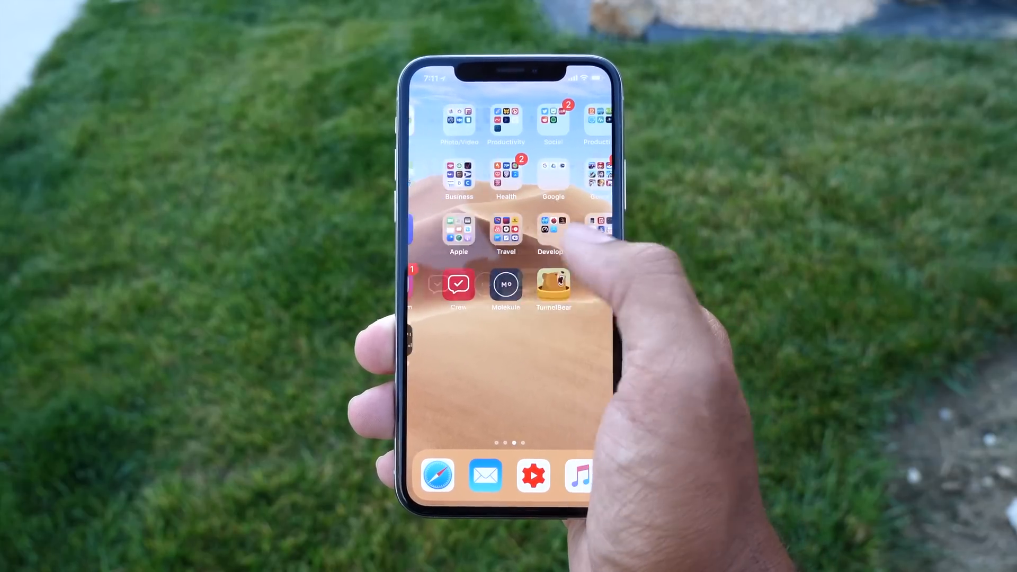
pyautogui.hscroll(3)
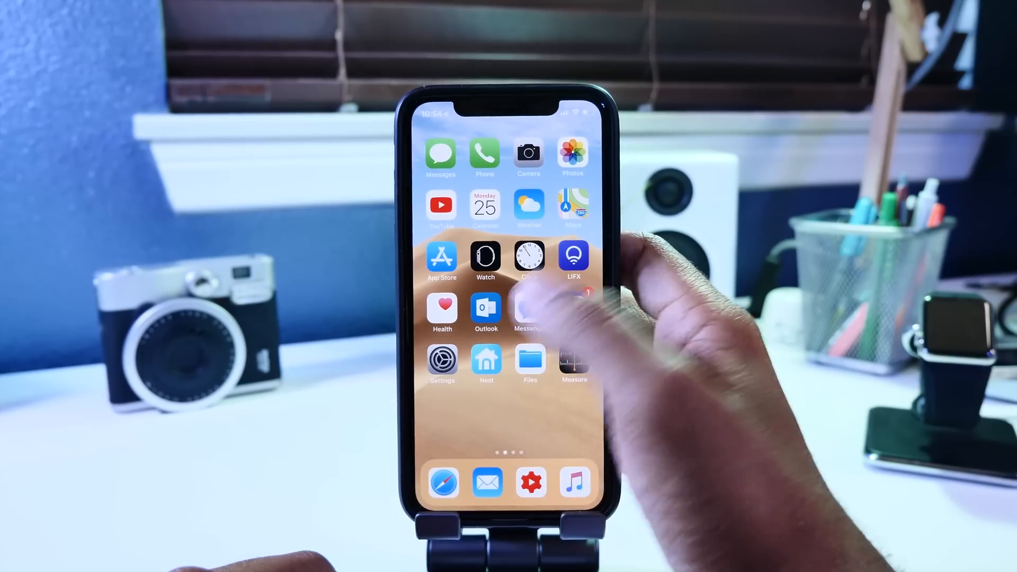
pyautogui.click(442, 359)
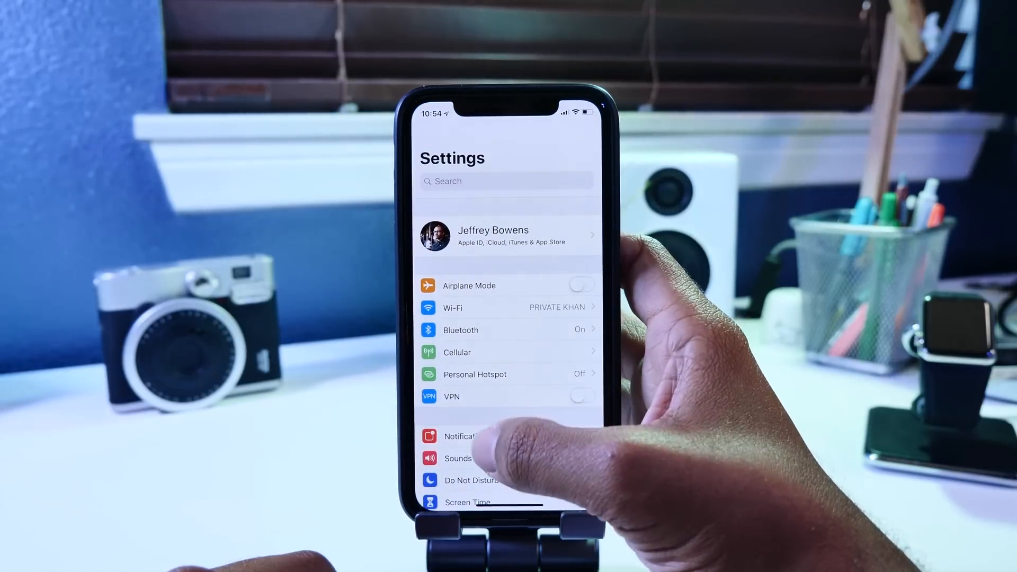
pyautogui.scroll(-3)
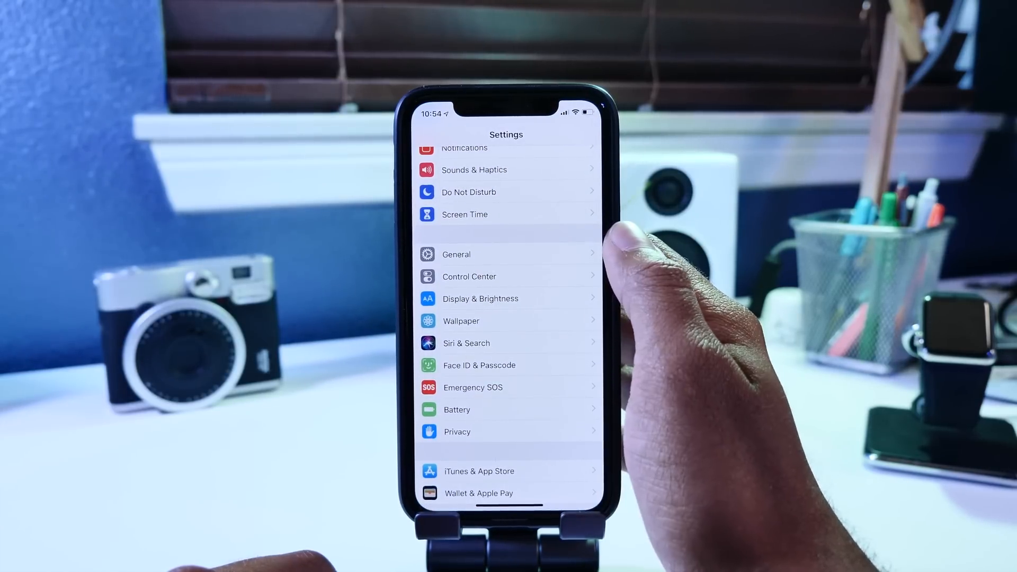
pyautogui.click(456, 254)
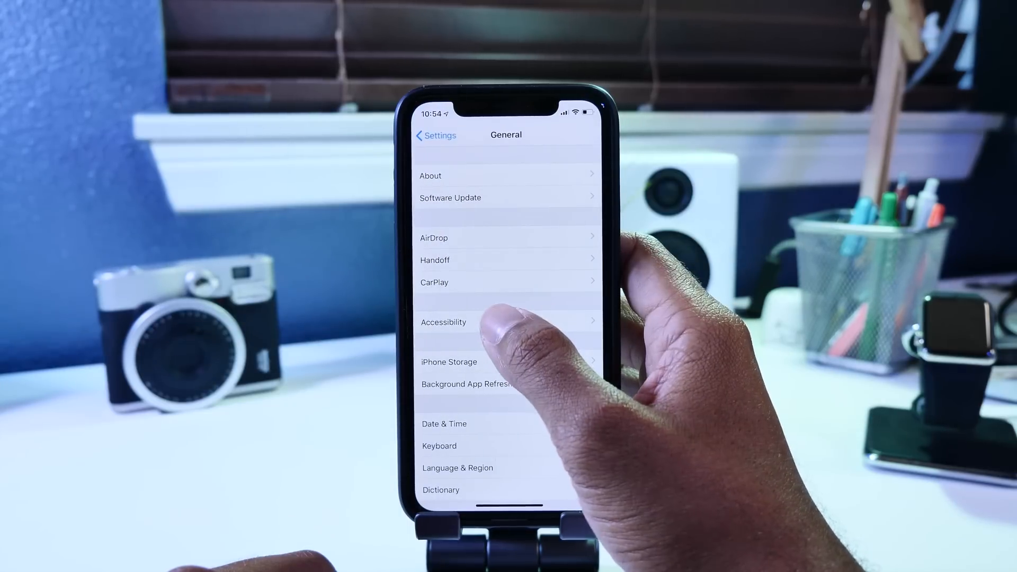
pyautogui.click(443, 322)
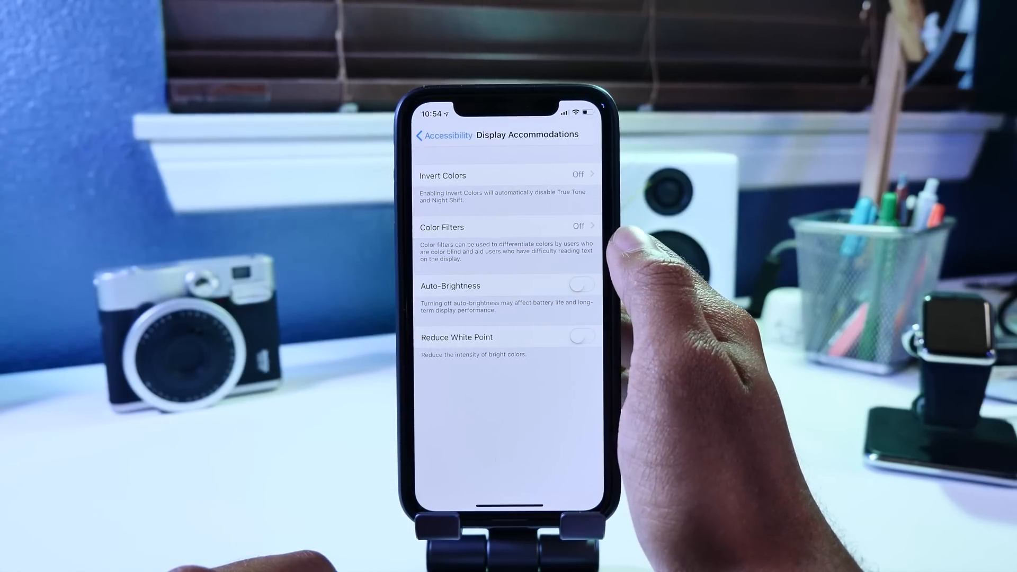
pyautogui.click(580, 284)
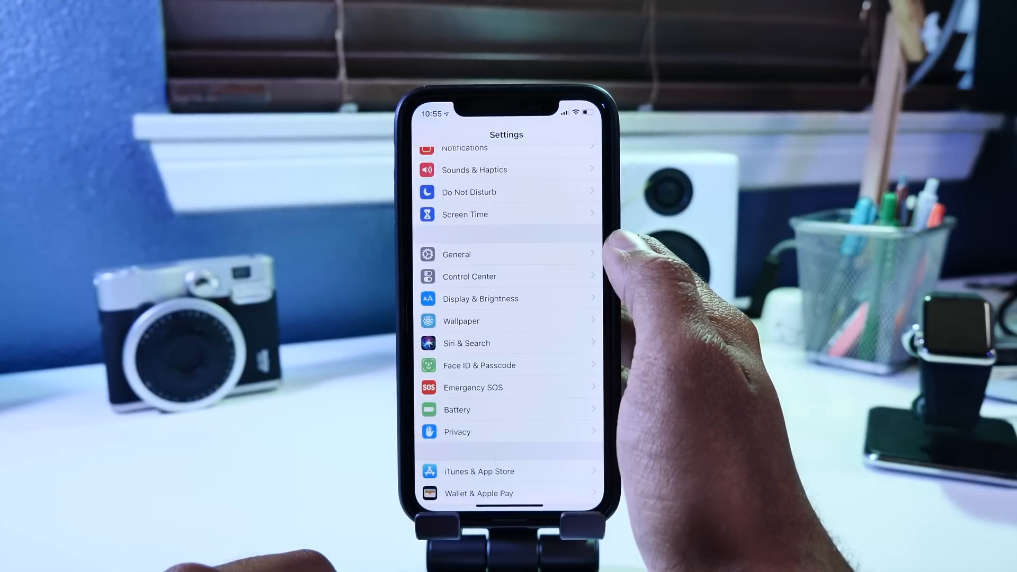
# - Turn off Screen Time and confirm the turn-off prompt
pyautogui.scroll(-3)
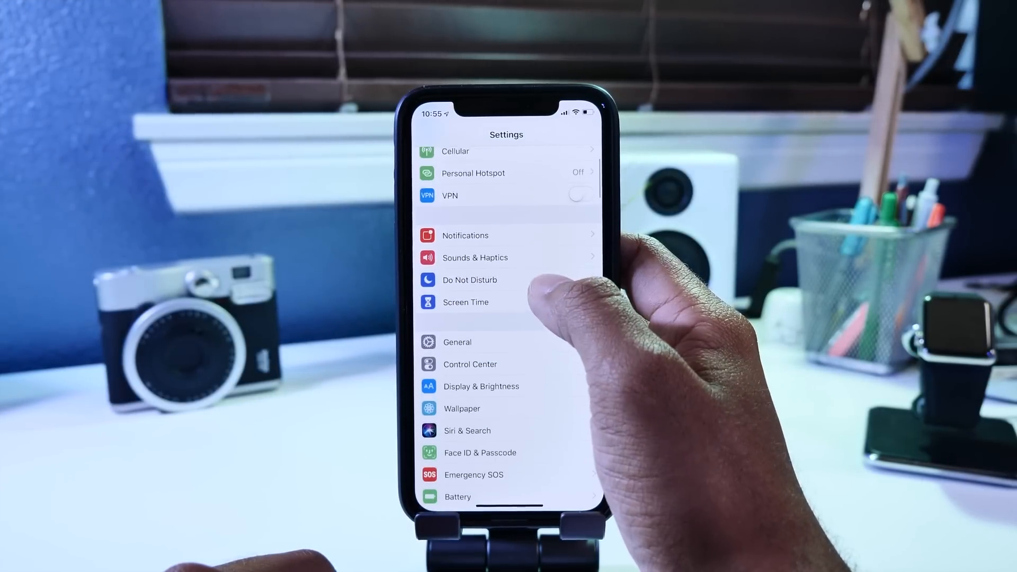
pyautogui.click(465, 302)
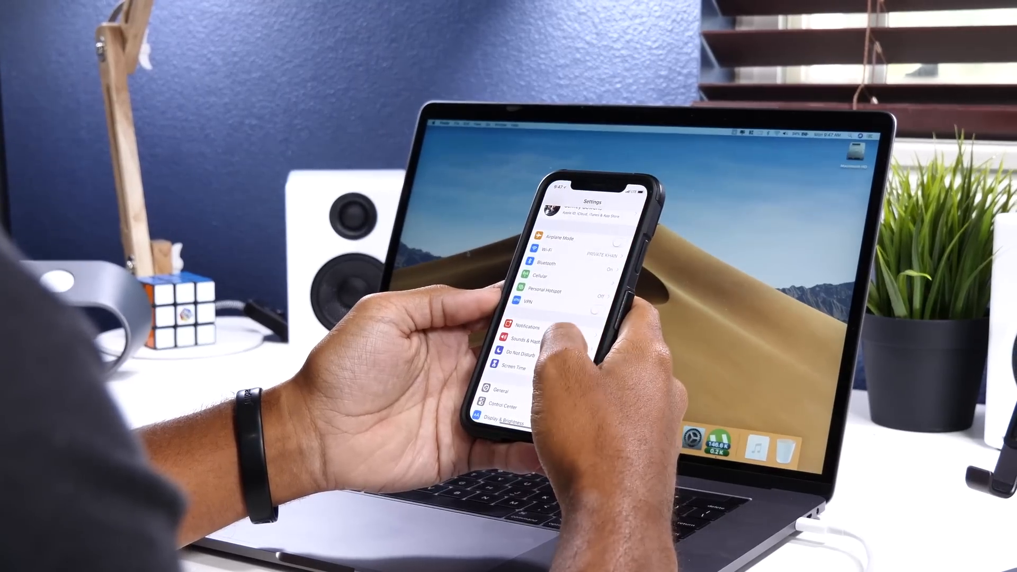
pyautogui.scroll(-3)
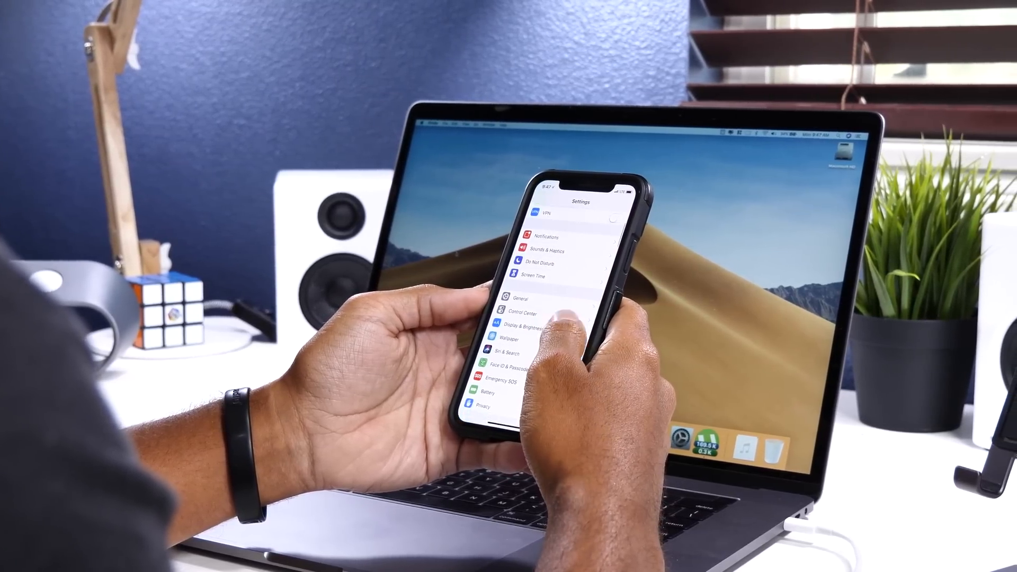
pyautogui.scroll(-3)
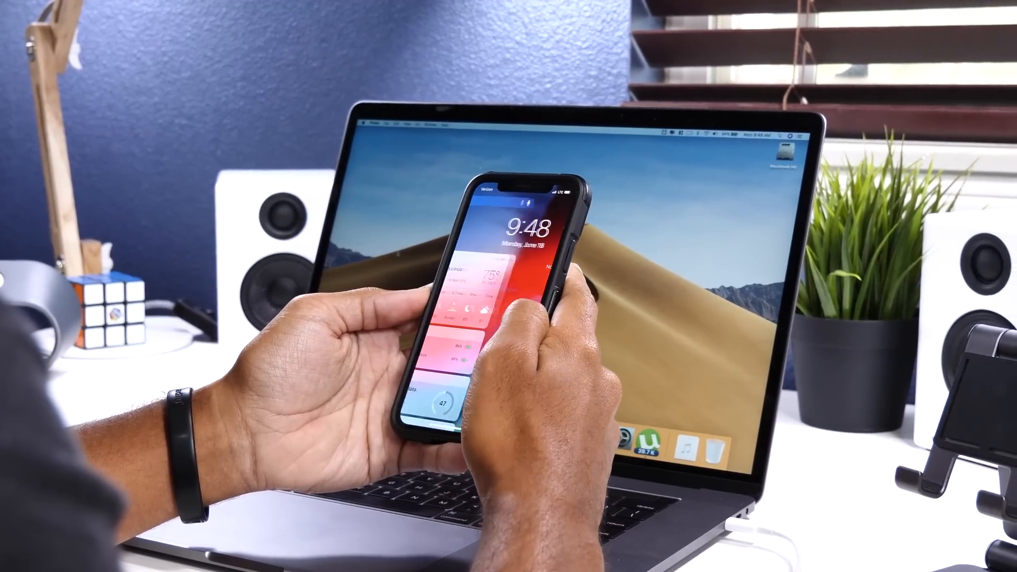
pyautogui.scroll(-3)
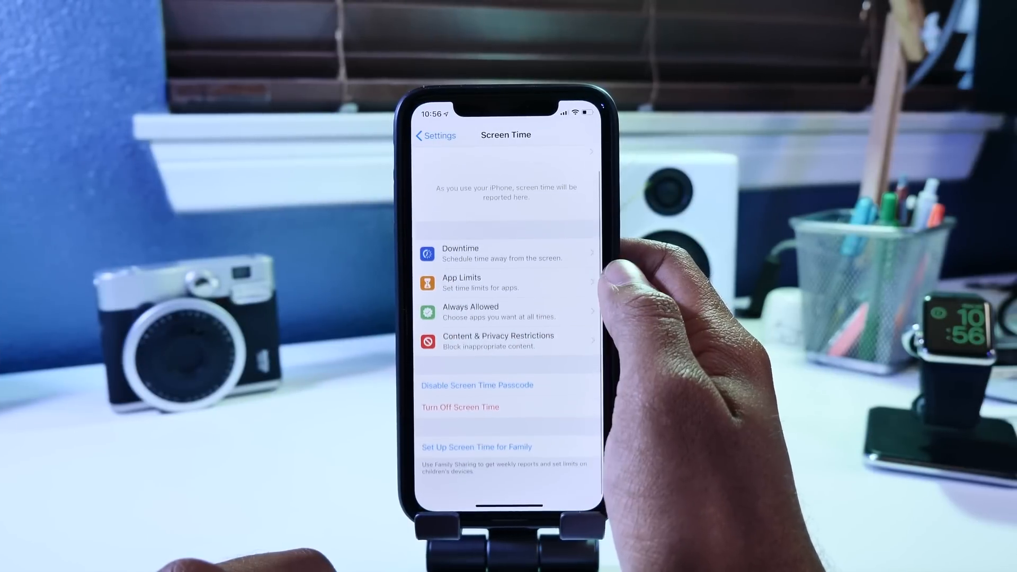
pyautogui.click(477, 384)
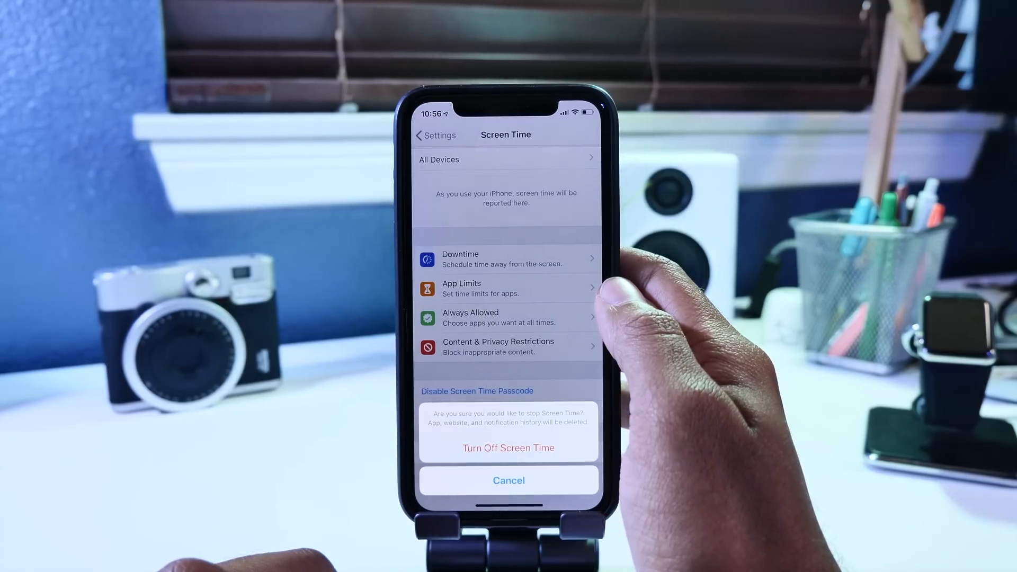
pyautogui.click(508, 481)
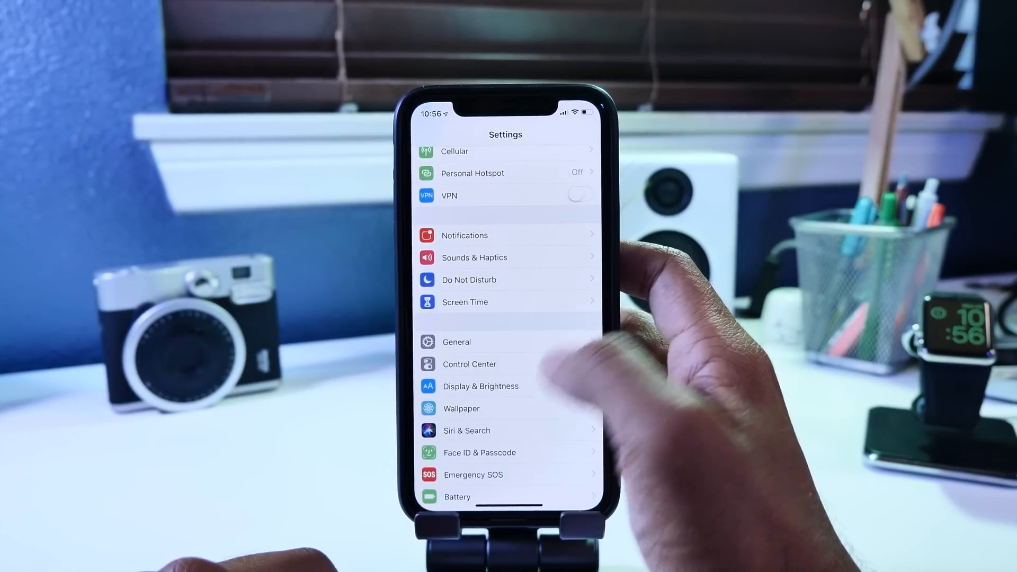
# - Review Battery usage by app for the Last 10 Days, led by Instagram at 38%
pyautogui.click(457, 497)
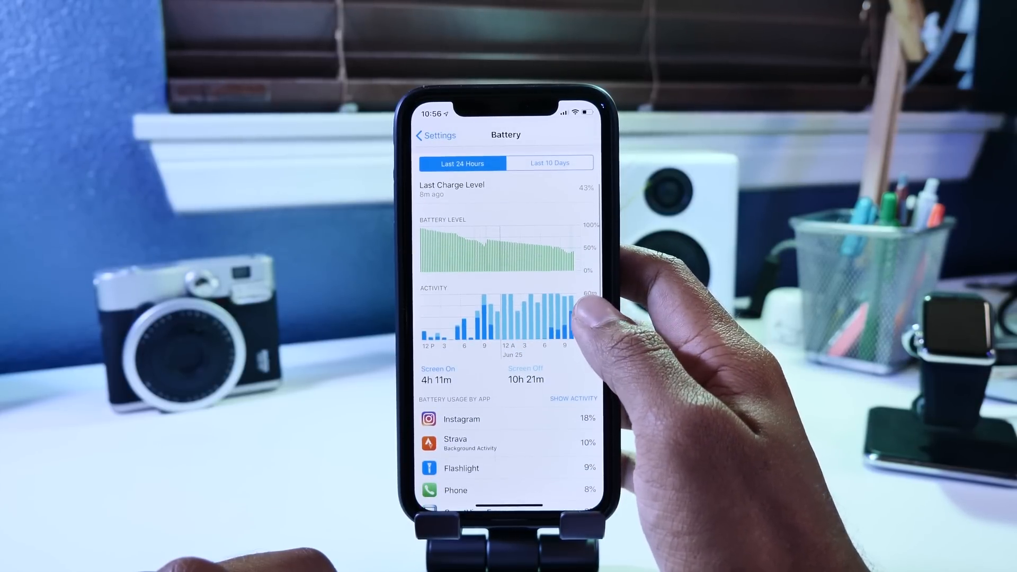
pyautogui.click(548, 163)
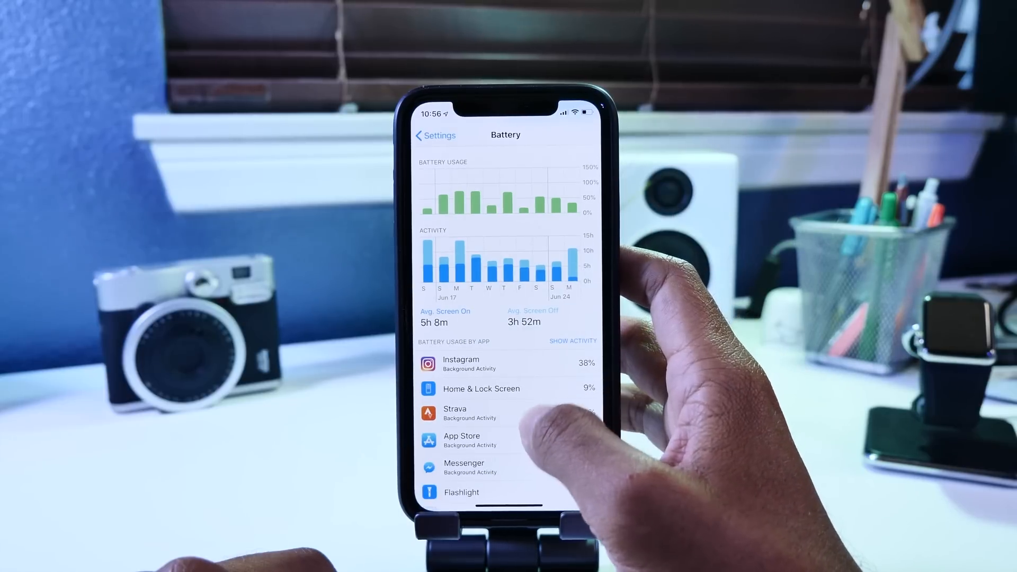
pyautogui.scroll(-3)
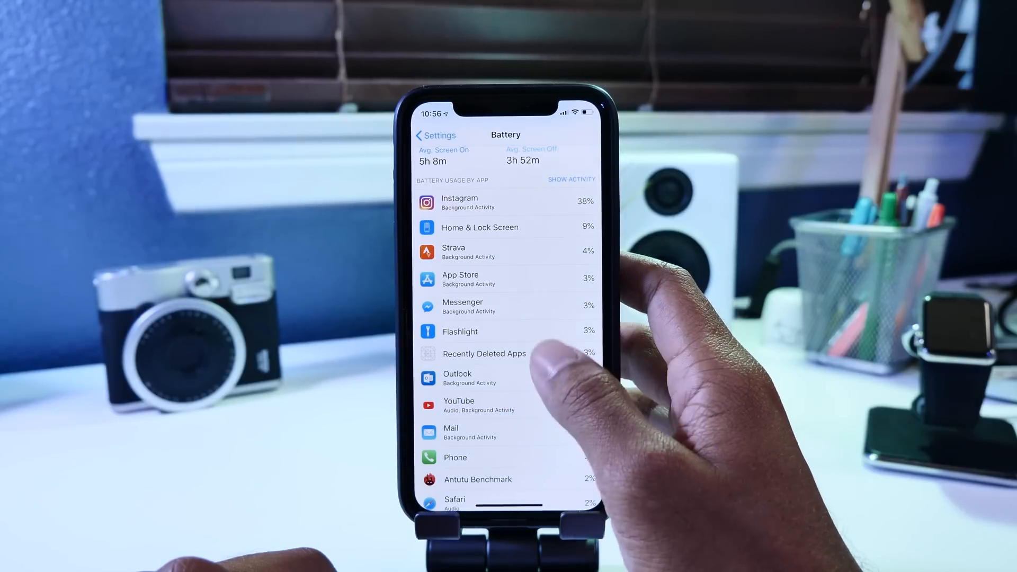
pyautogui.scroll(-3)
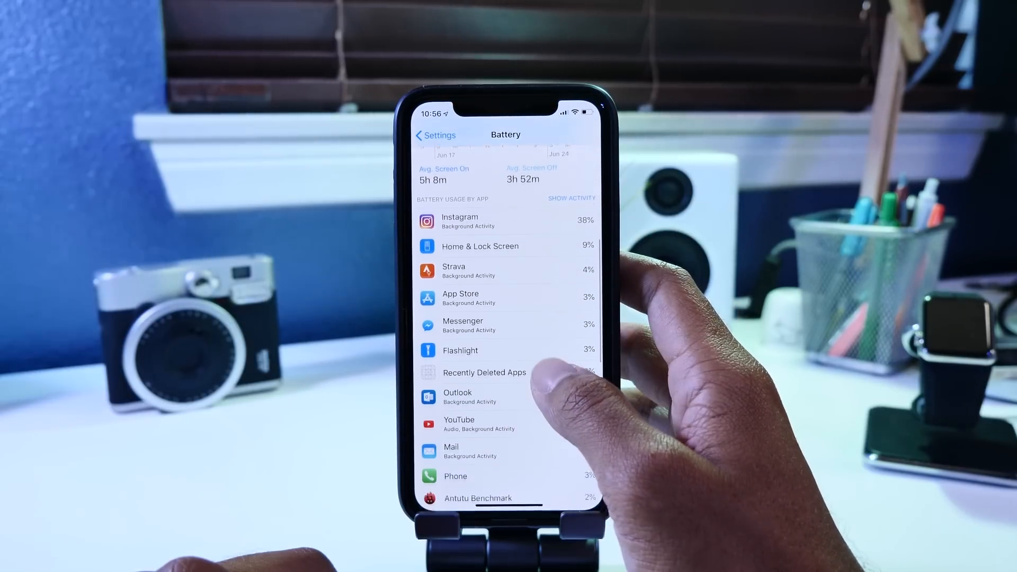
pyautogui.click(570, 199)
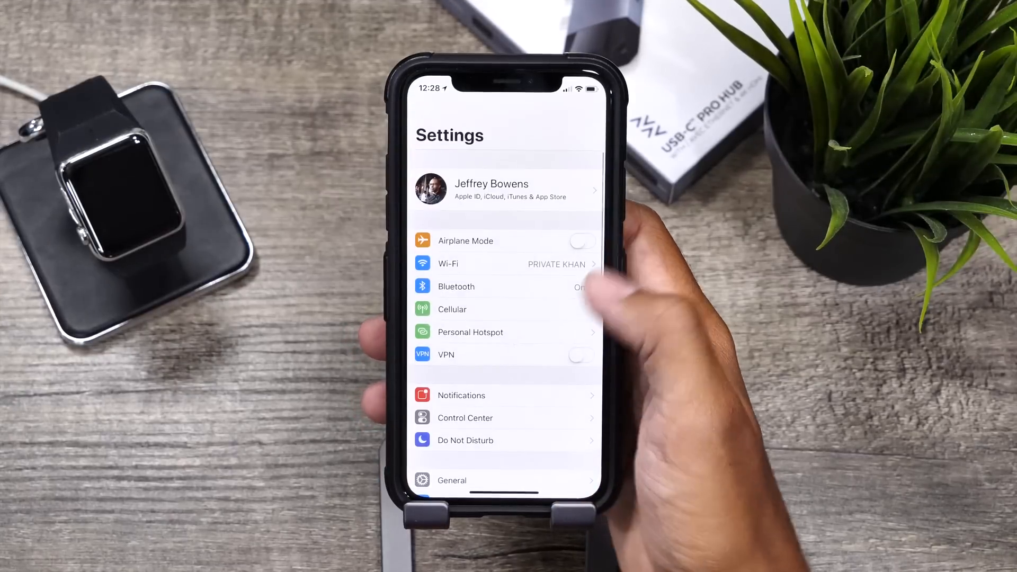
# - Turn on Automatic Updates under General > Software Update
pyautogui.click(451, 480)
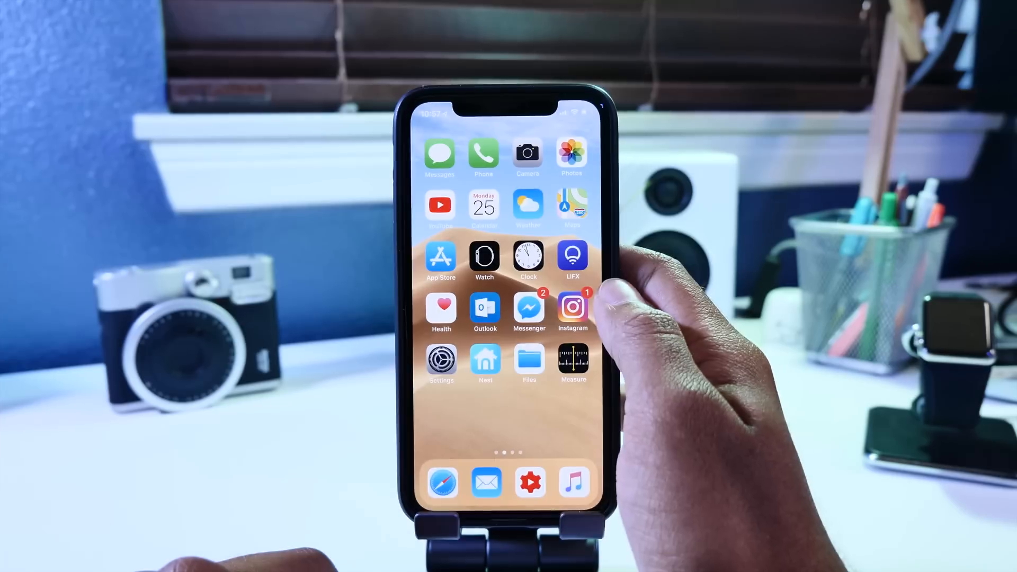
pyautogui.click(441, 360)
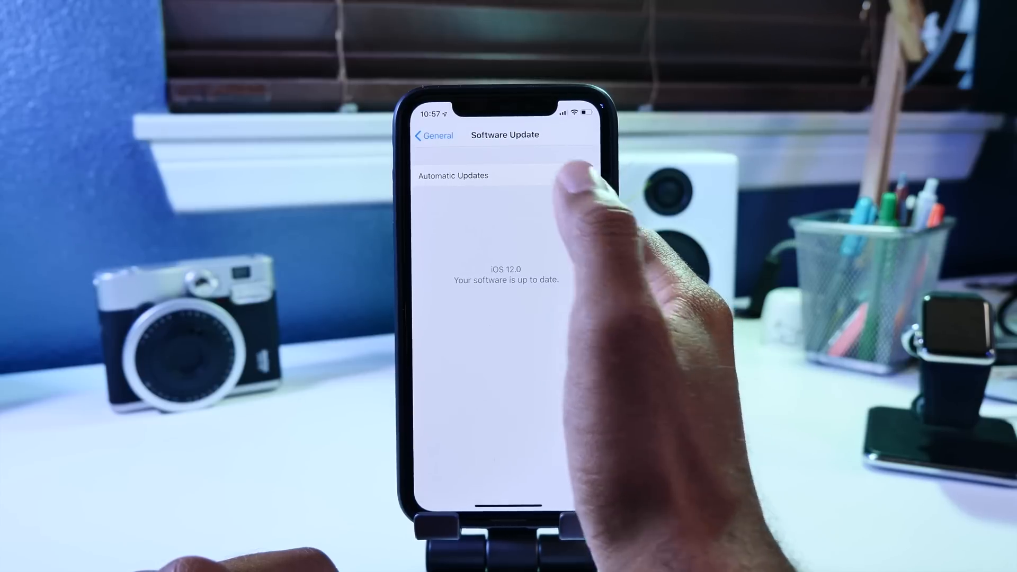
pyautogui.click(461, 174)
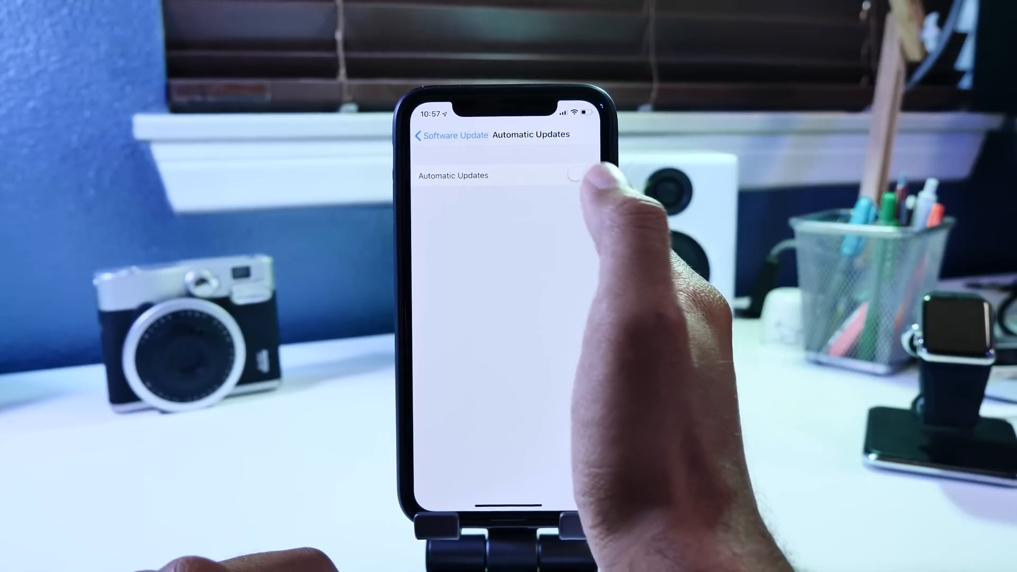
pyautogui.click(579, 175)
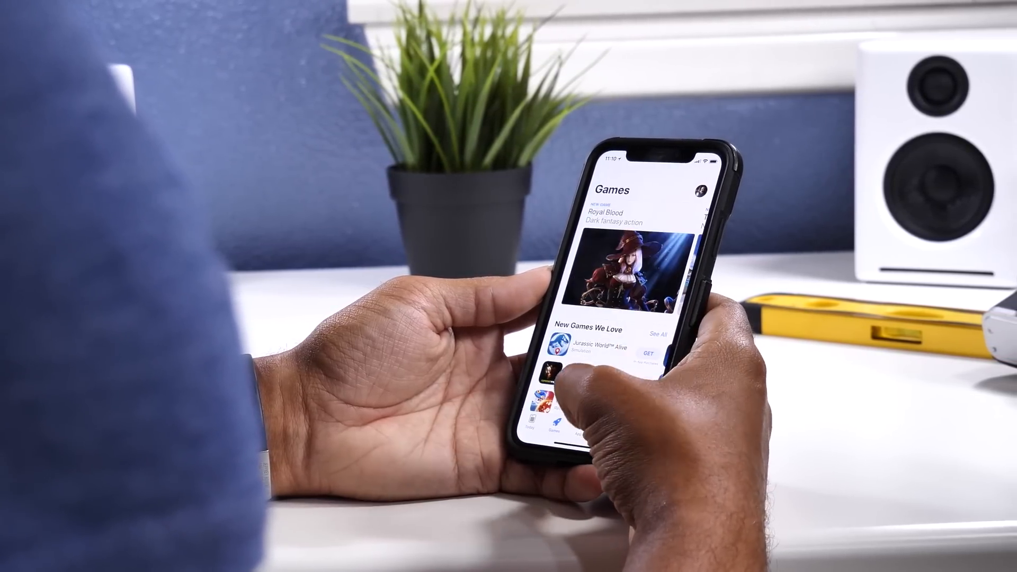
# - Browse the App Store's Apps page instead of Games
pyautogui.click(554, 431)
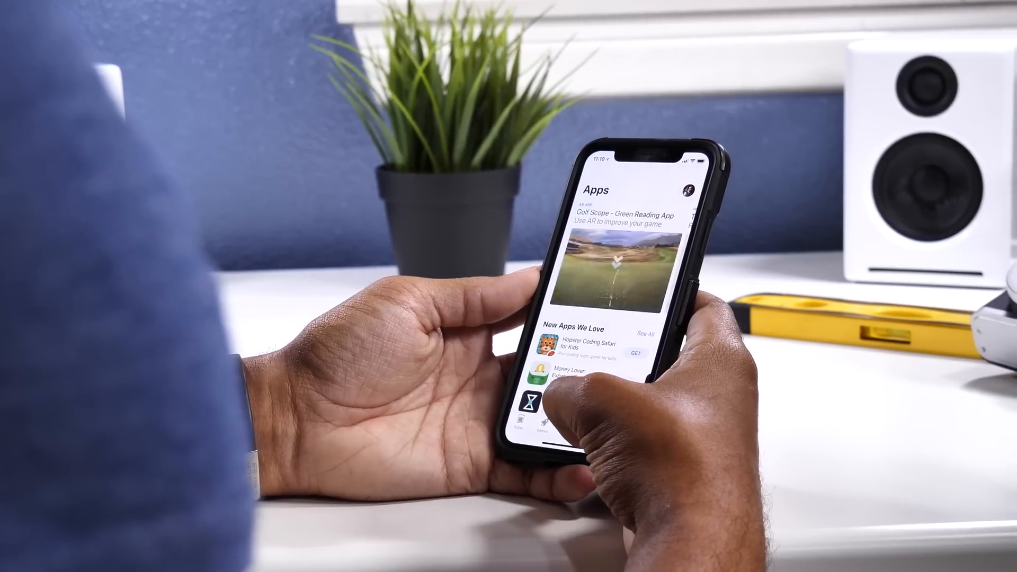
pyautogui.click(571, 425)
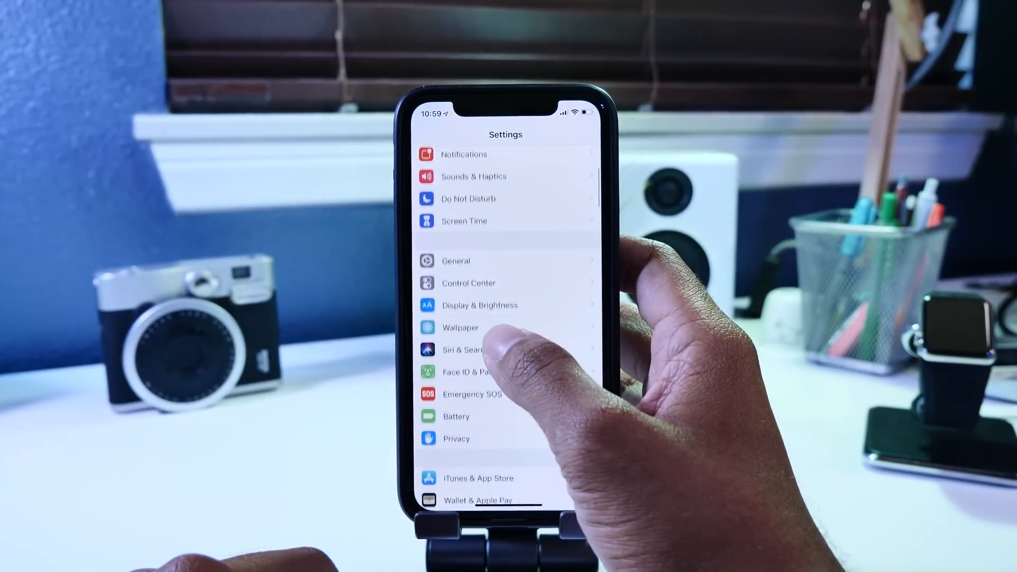
# - Switch off Raise to Wake in Display & Brightness
pyautogui.click(479, 305)
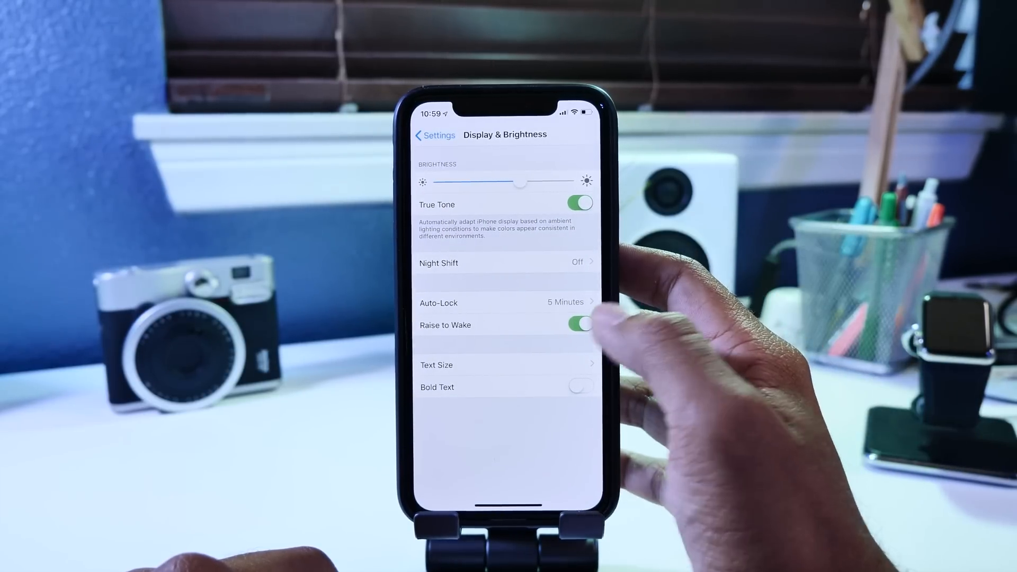
pyautogui.click(581, 326)
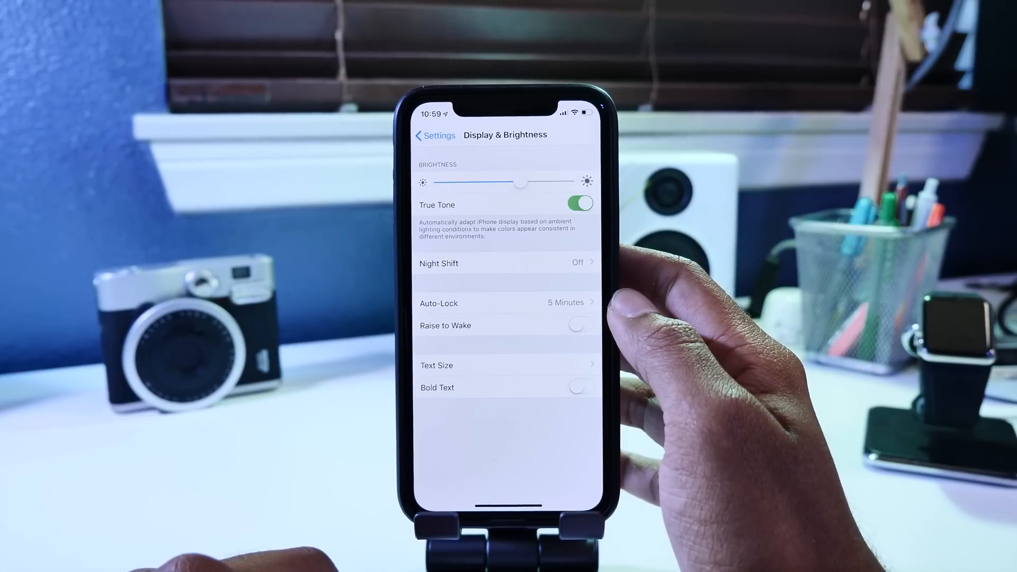